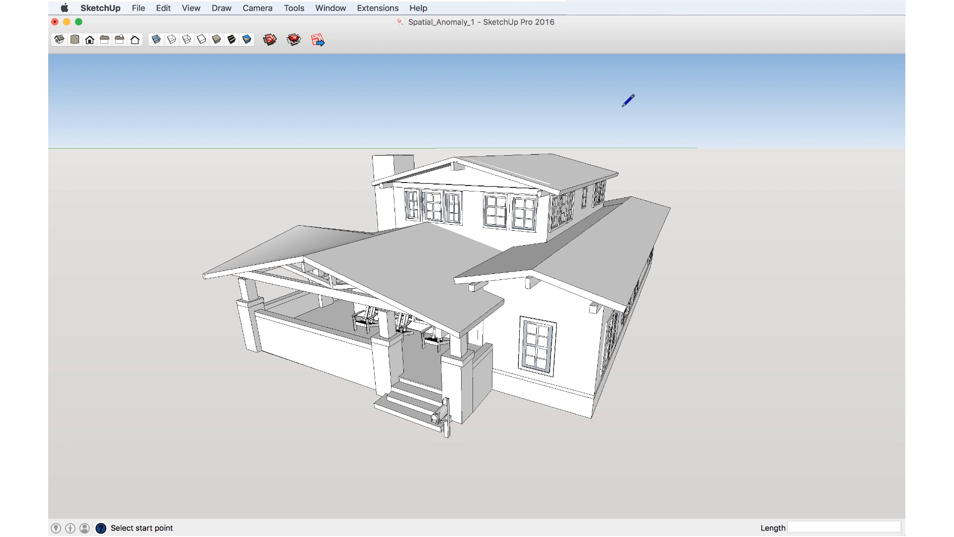
mouse_move(625, 183)
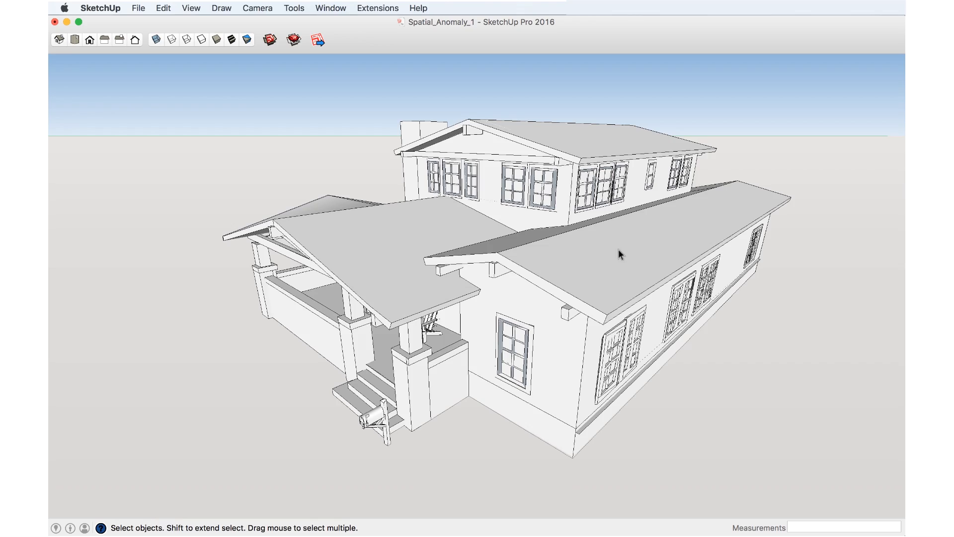
mouse_move(596, 251)
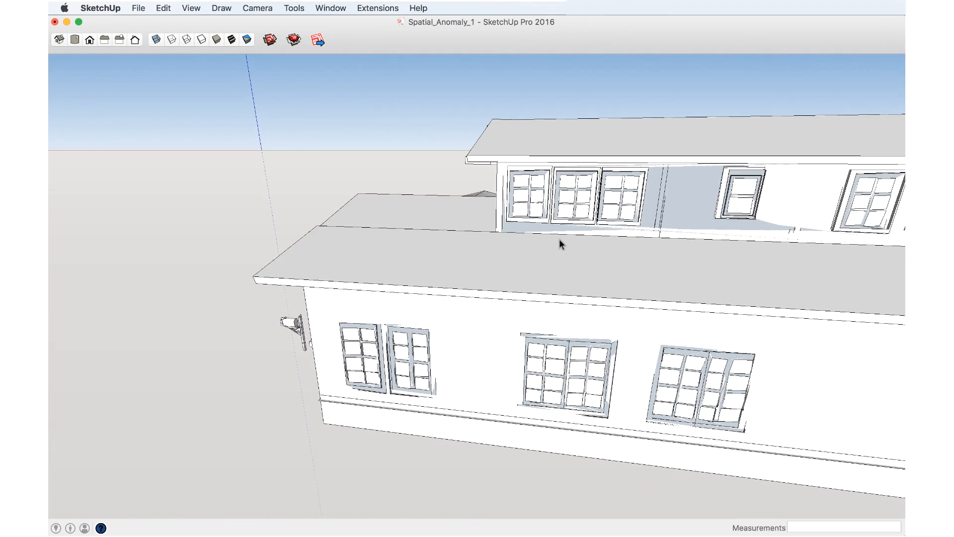
mouse_move(337, 146)
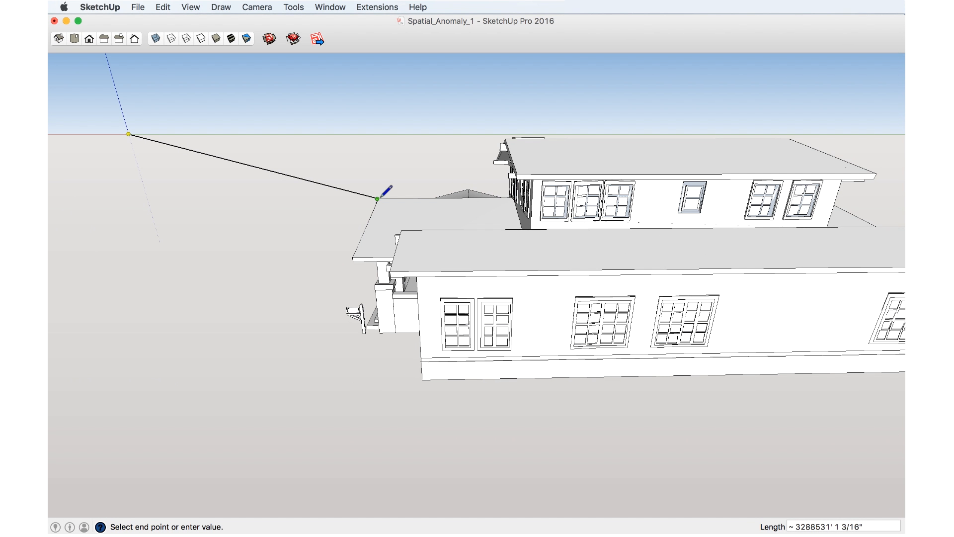
Measure the house's offset from the origin, then move it to absolute [0,0,0]
left_click(377, 199)
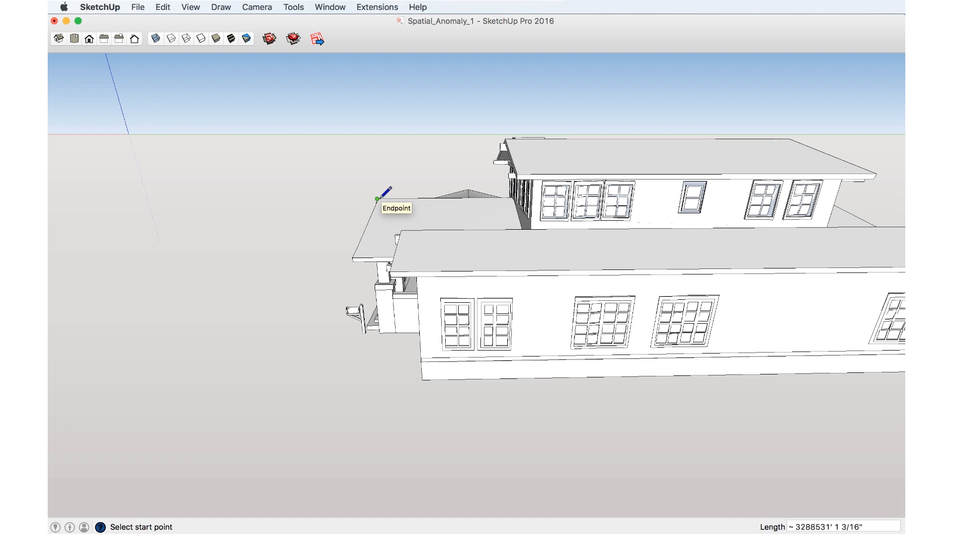
mouse_move(335, 197)
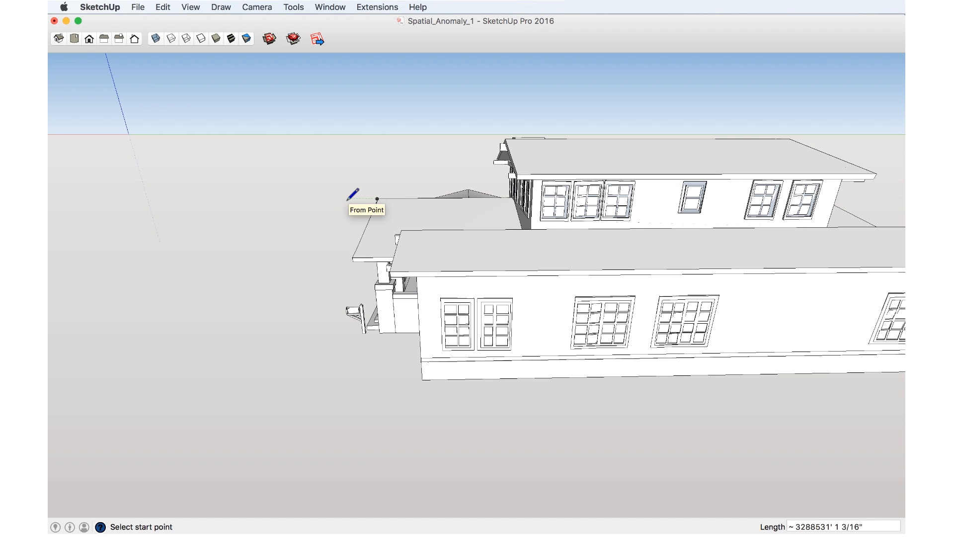
mouse_move(352, 201)
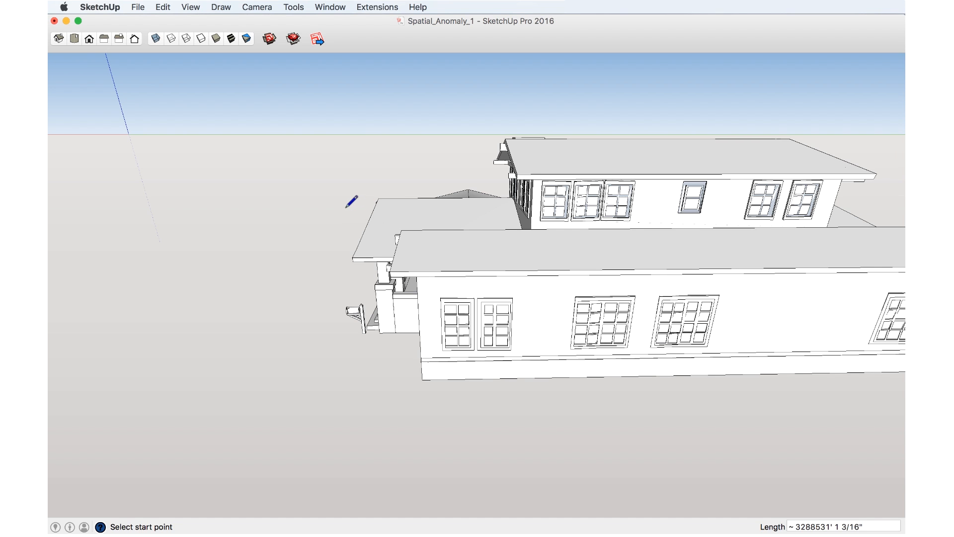
mouse_move(382, 207)
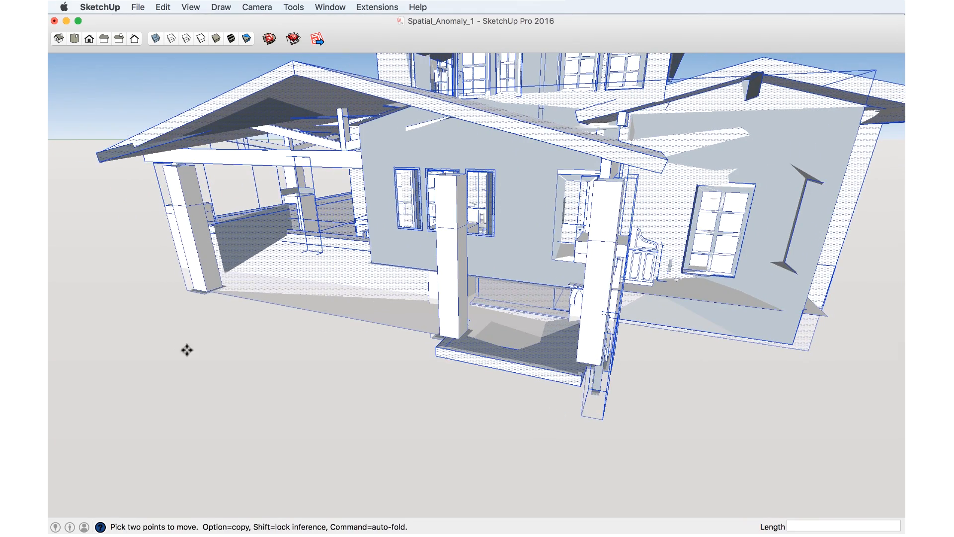
mouse_move(221, 322)
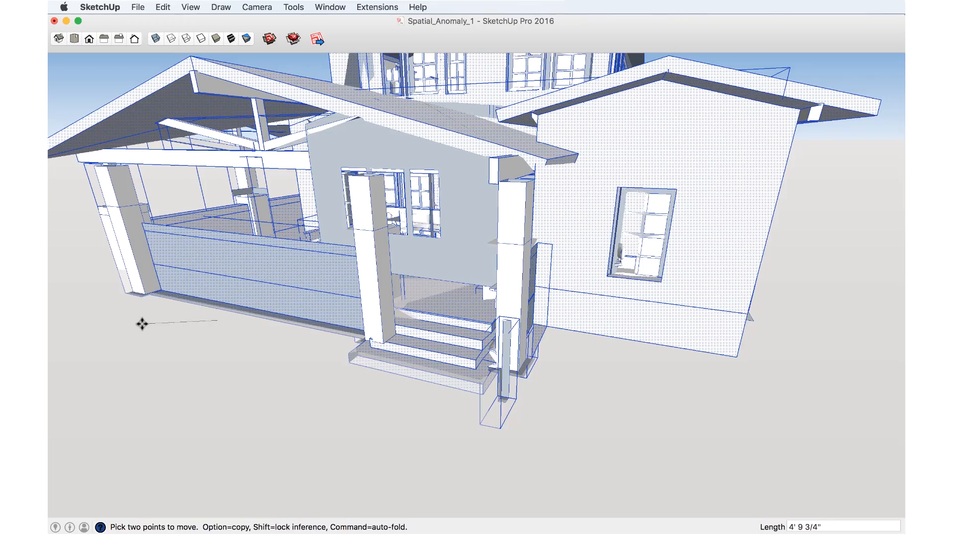
scroll("down", 3)
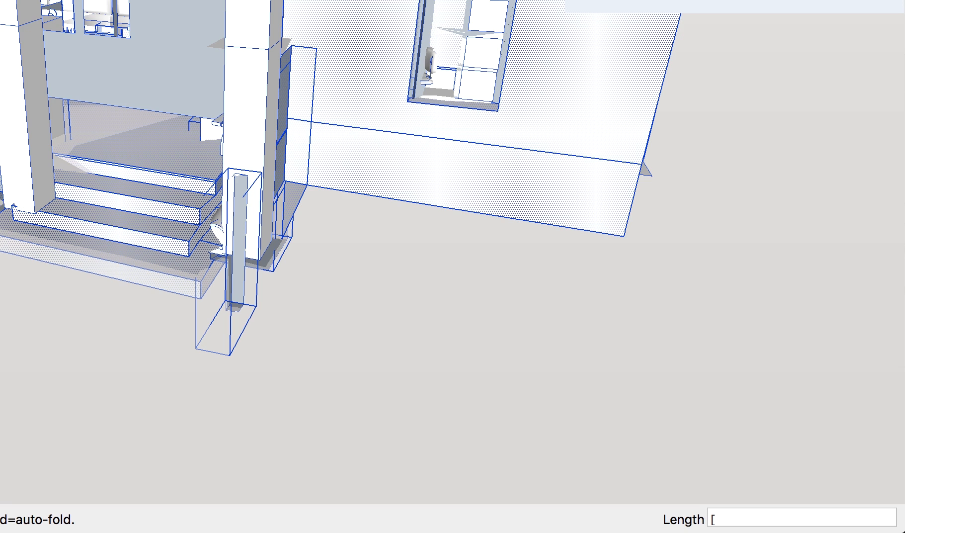
type("0,0,")
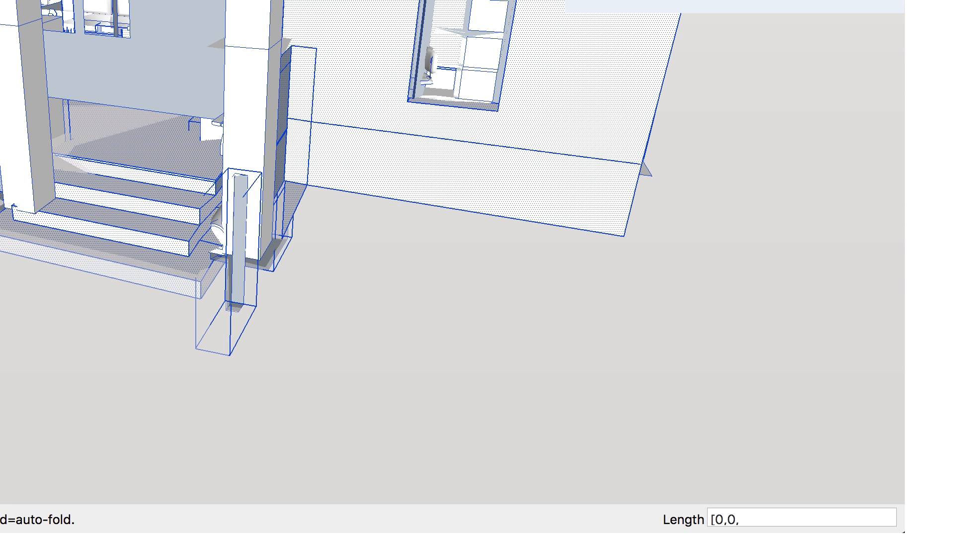
type("0]")
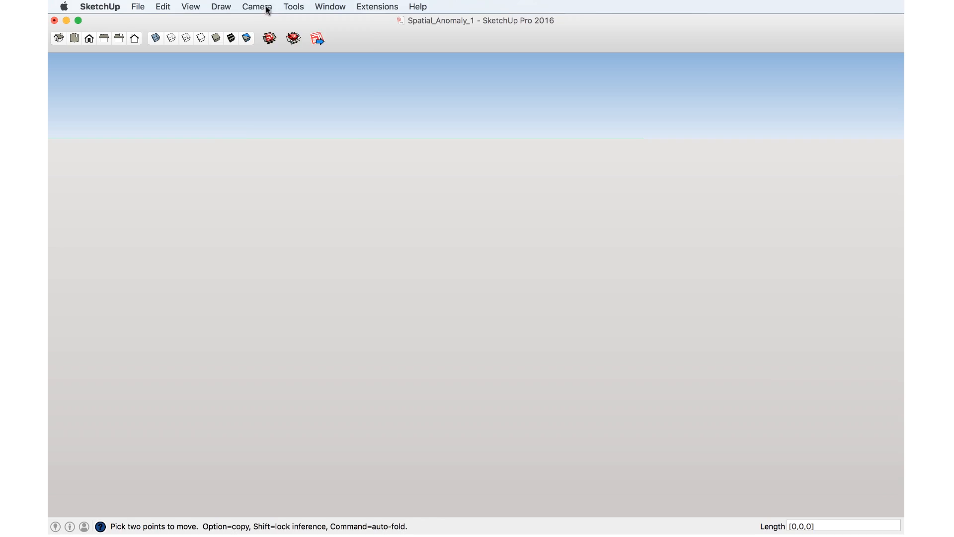
Zoom to extents so the whole house appears sitting at the origin axes
left_click(257, 7)
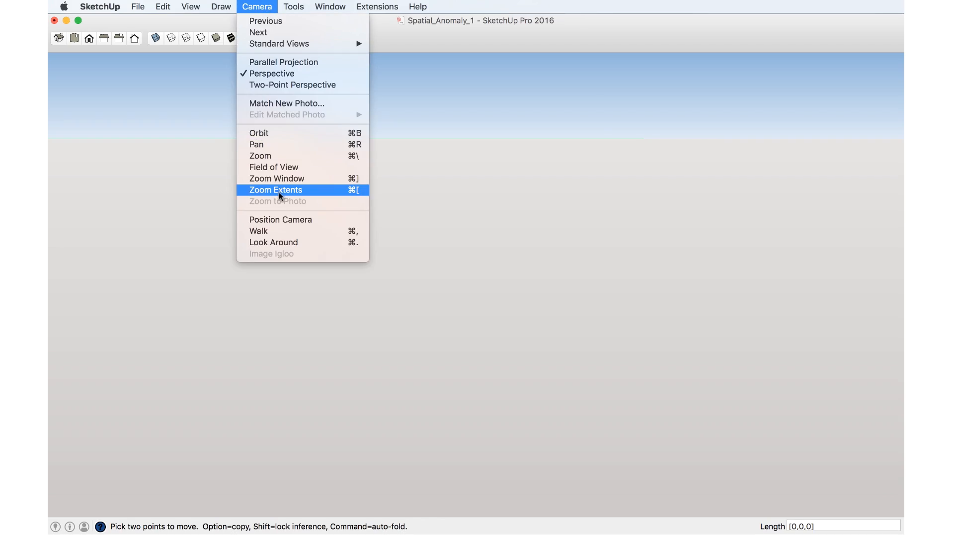
left_click(275, 189)
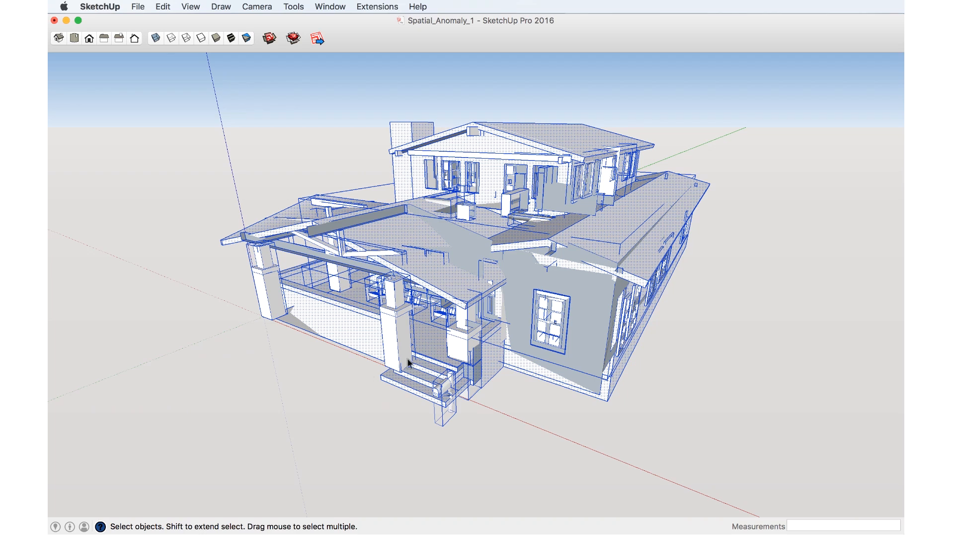
mouse_move(437, 407)
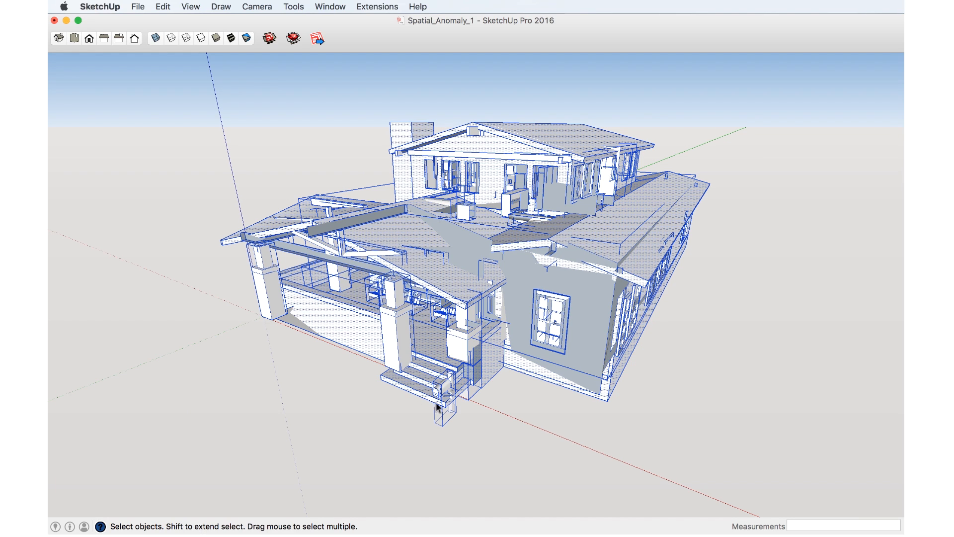
mouse_move(443, 398)
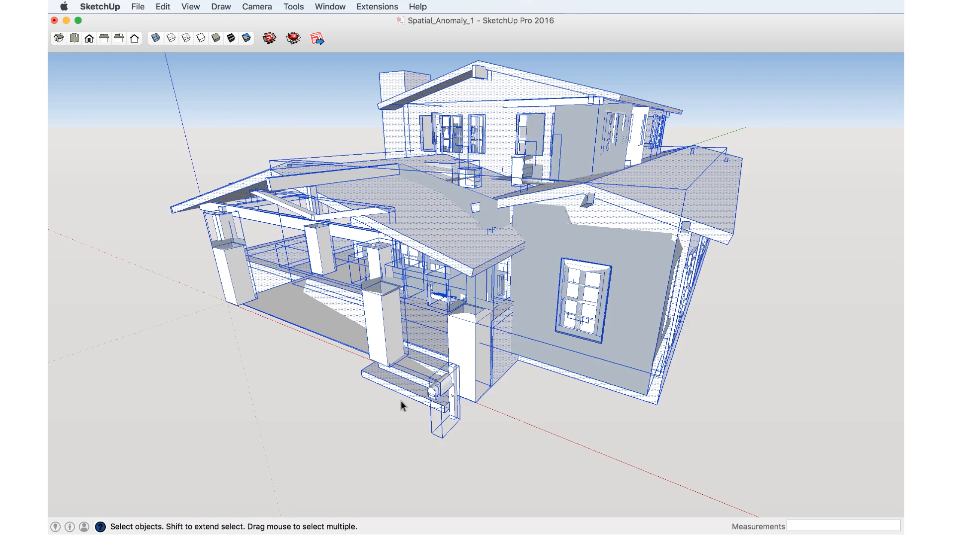
mouse_move(373, 392)
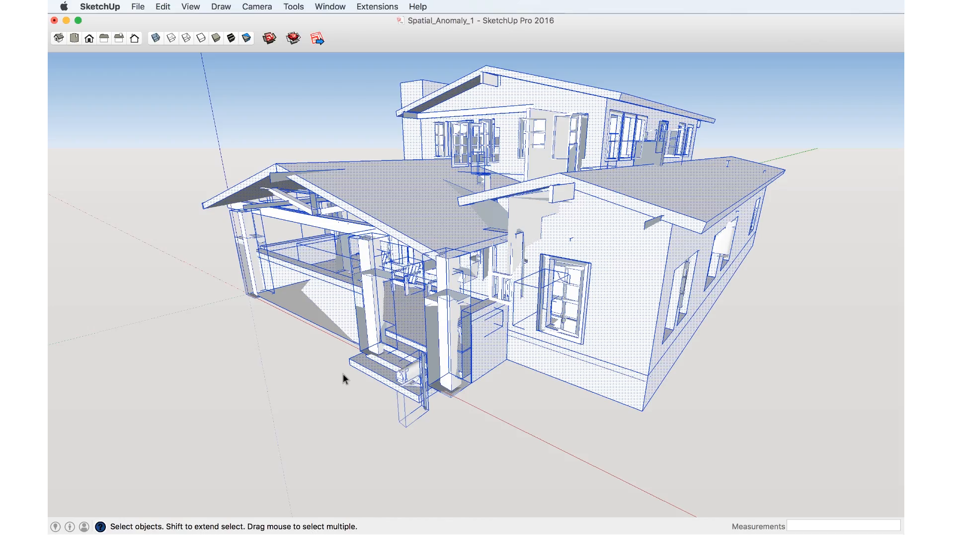
mouse_move(597, 294)
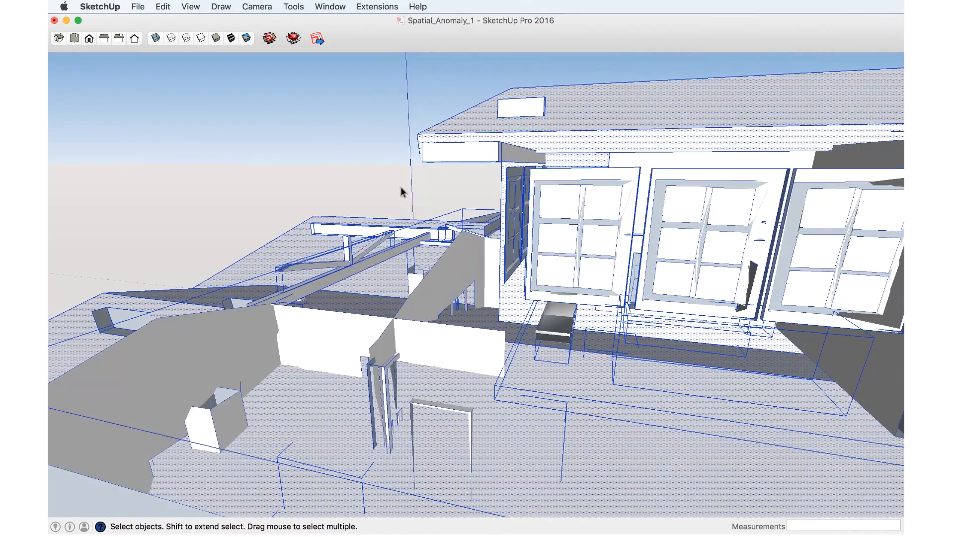
mouse_move(479, 229)
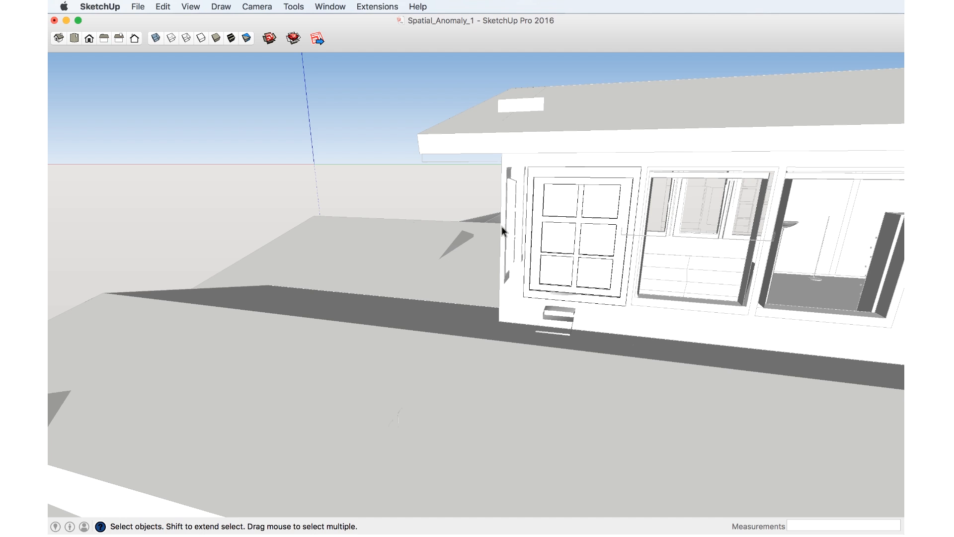
mouse_move(311, 162)
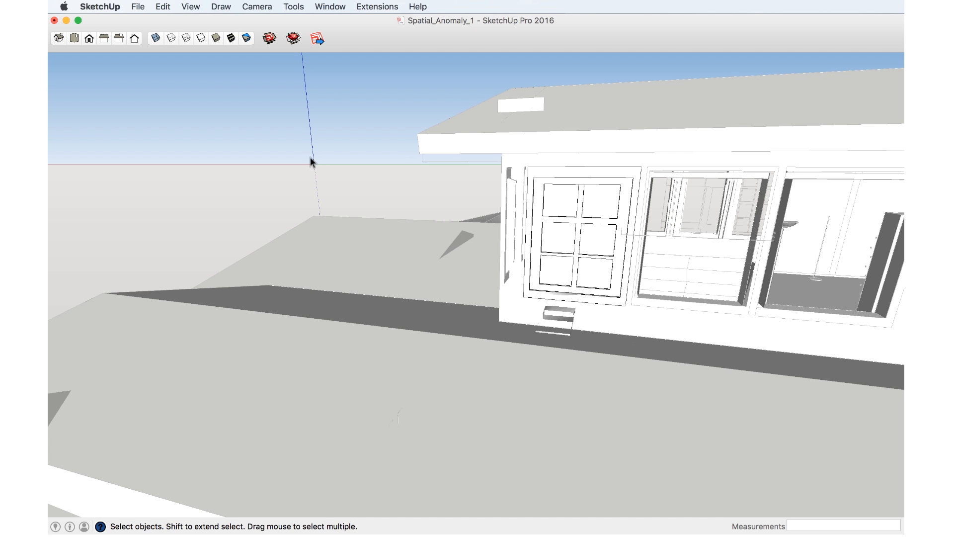
mouse_move(349, 159)
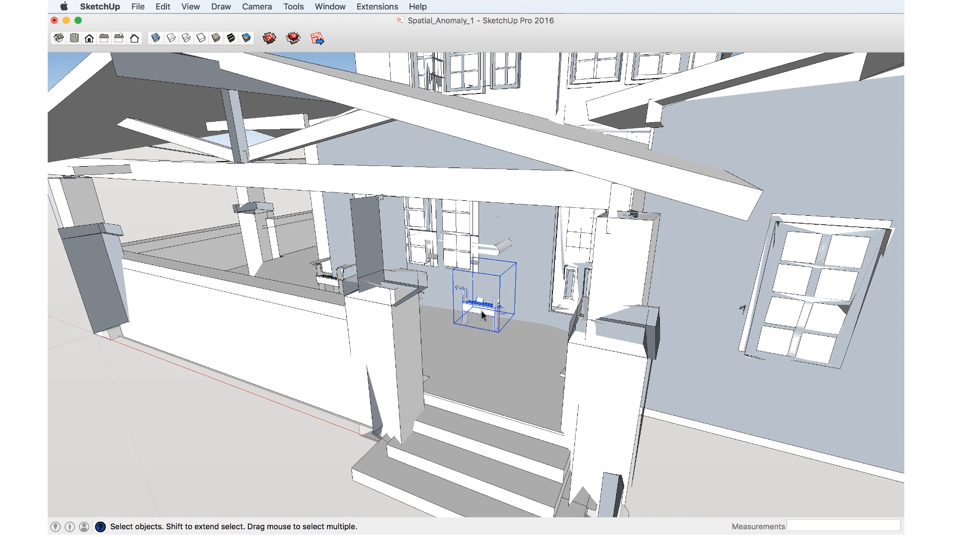
mouse_move(489, 321)
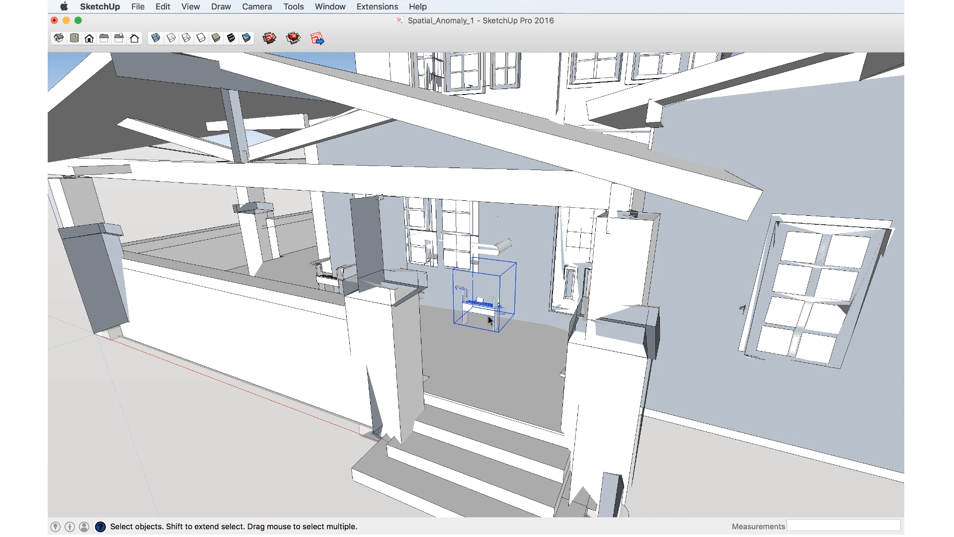
right_click(490, 311)
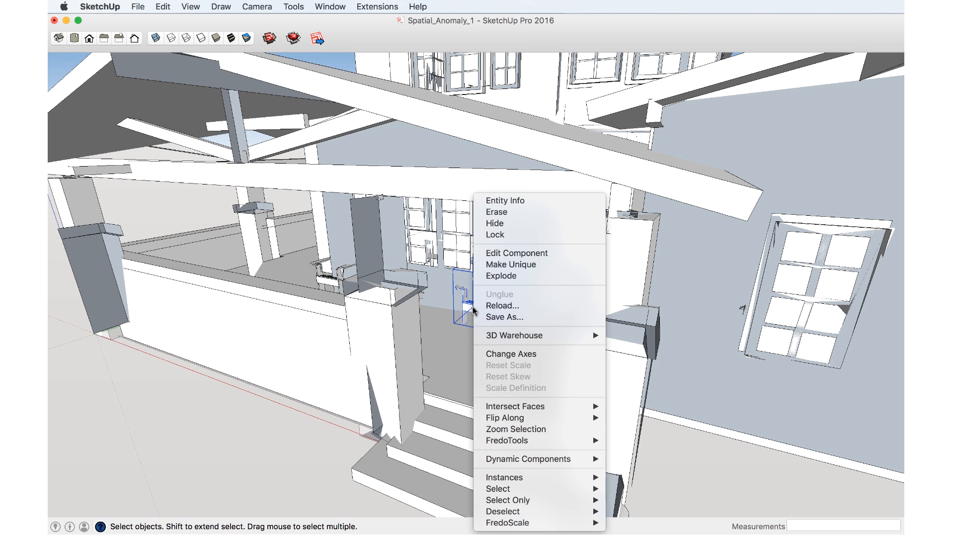
mouse_move(511, 354)
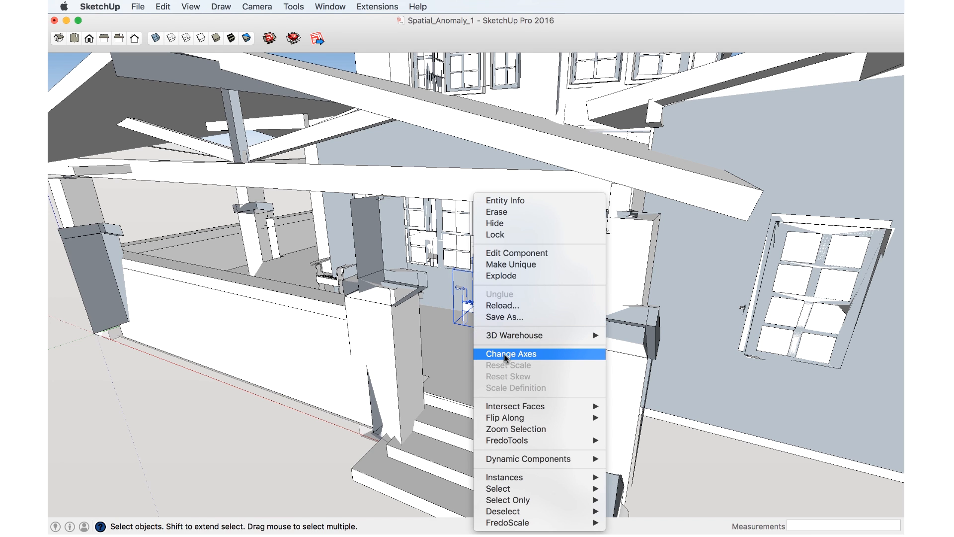
left_click(511, 354)
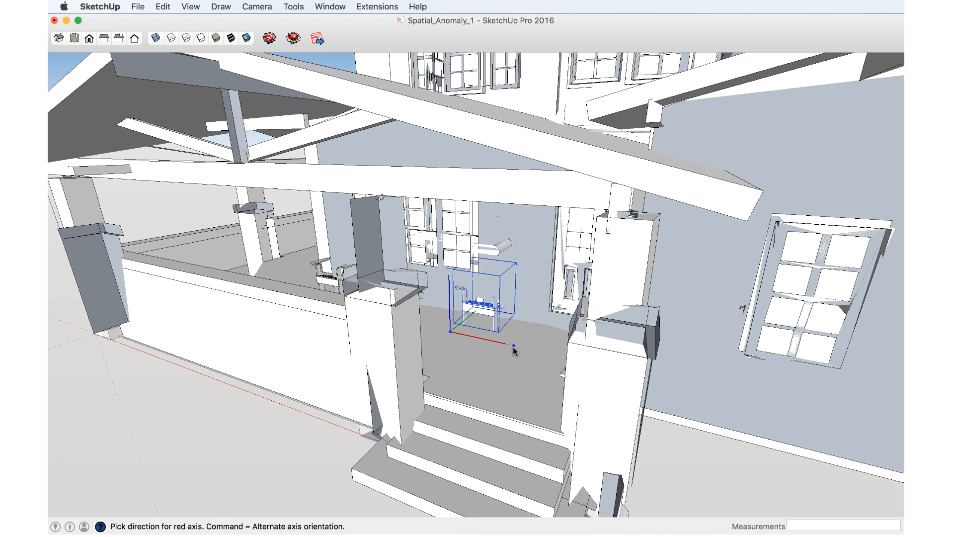
mouse_move(509, 352)
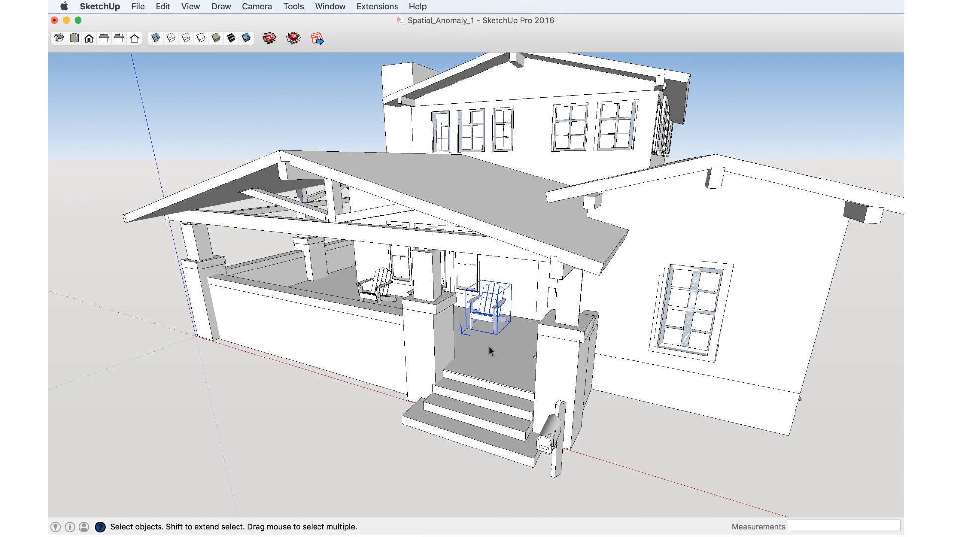
left_click(478, 346)
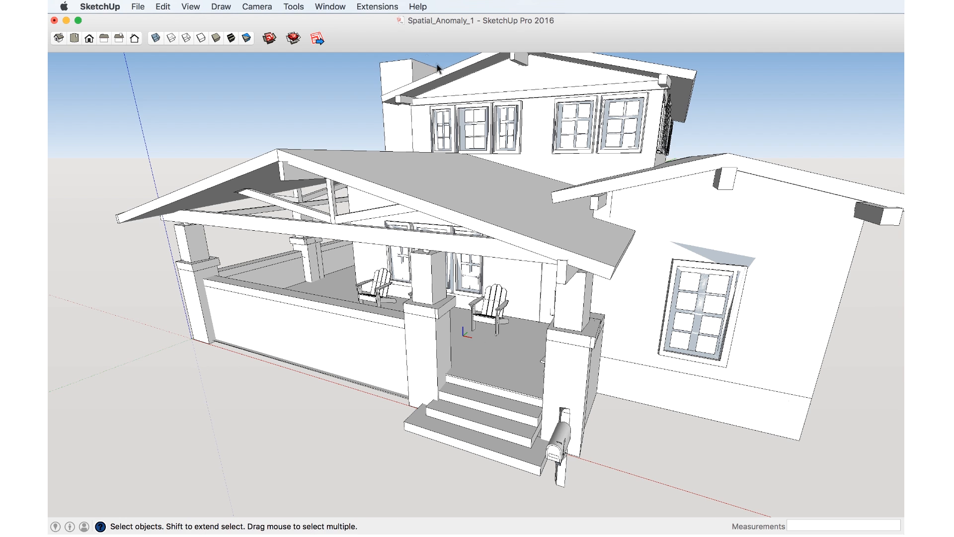
Switch on Show component axes in Model Info and close the dialog
left_click(330, 7)
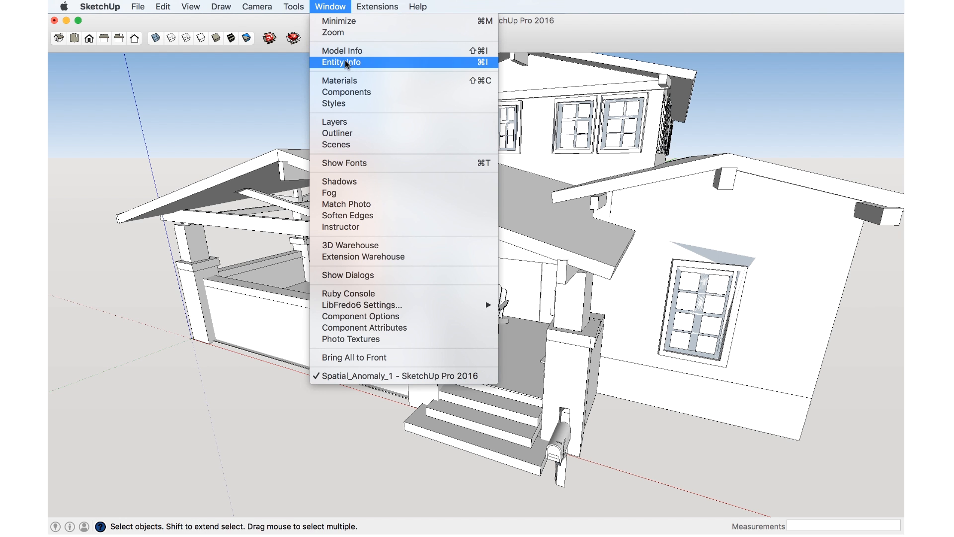
left_click(341, 50)
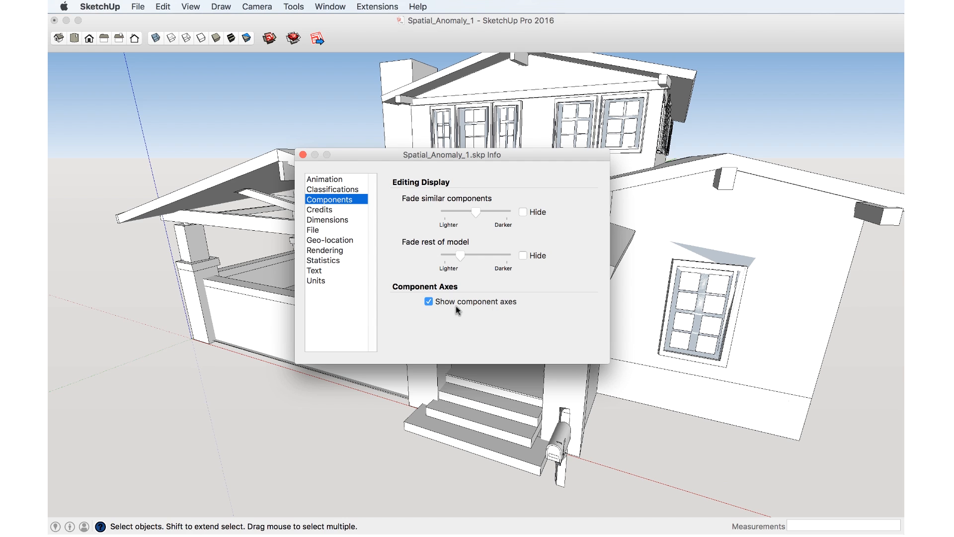
mouse_move(468, 309)
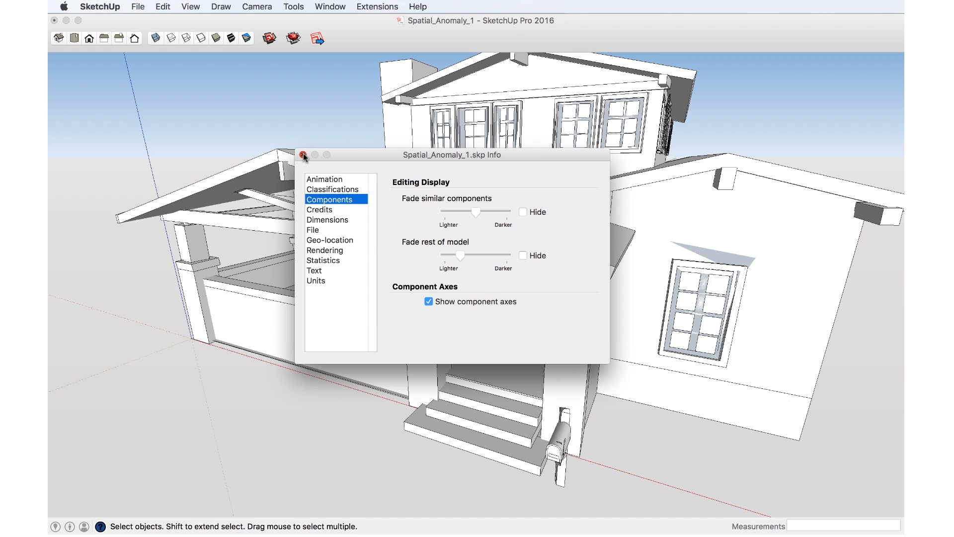
left_click(303, 155)
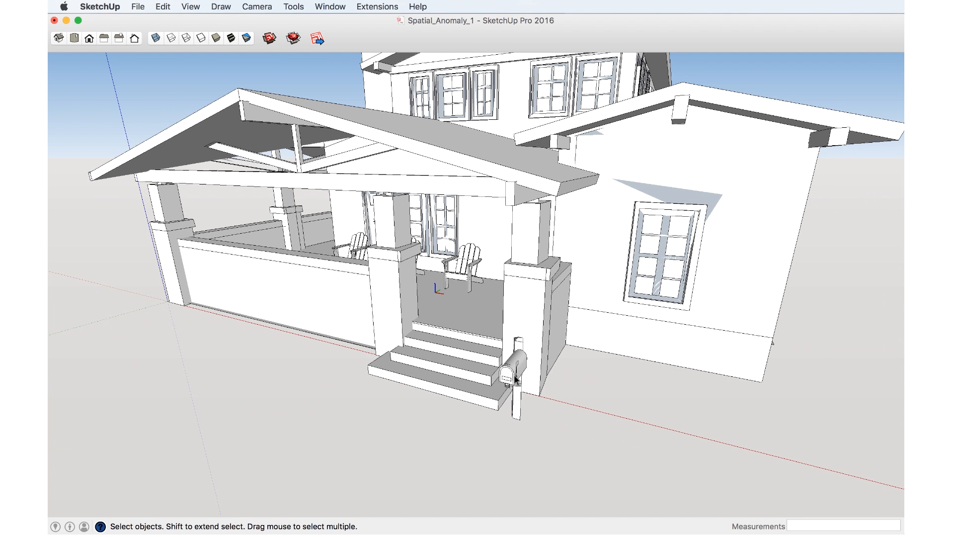
right_click(513, 370)
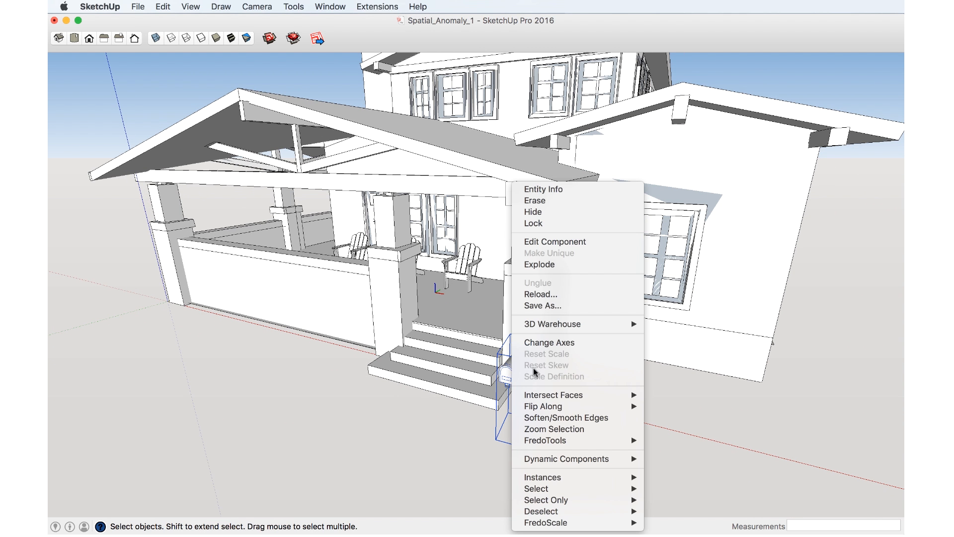
left_click(549, 341)
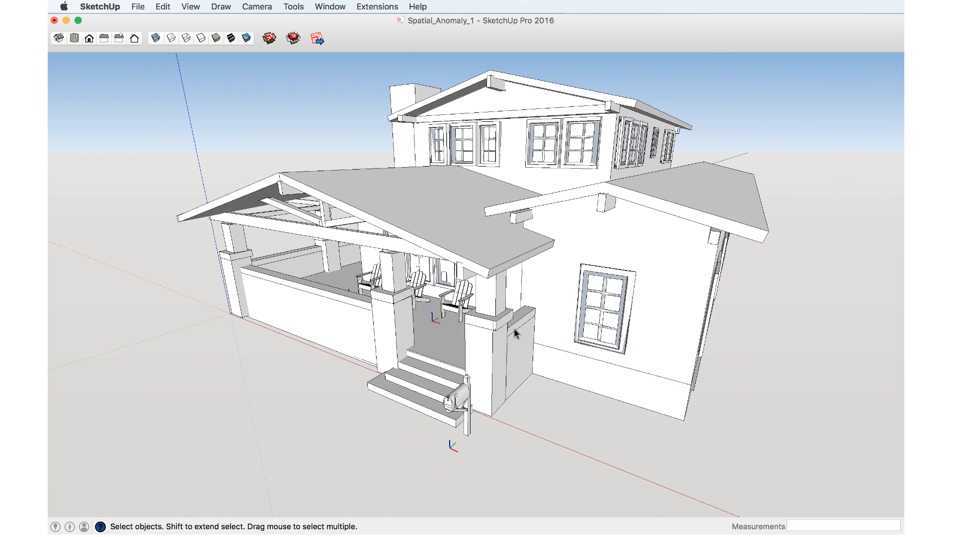
Hide the Exterior layer in the Layers panel to reveal the interior
left_click(330, 7)
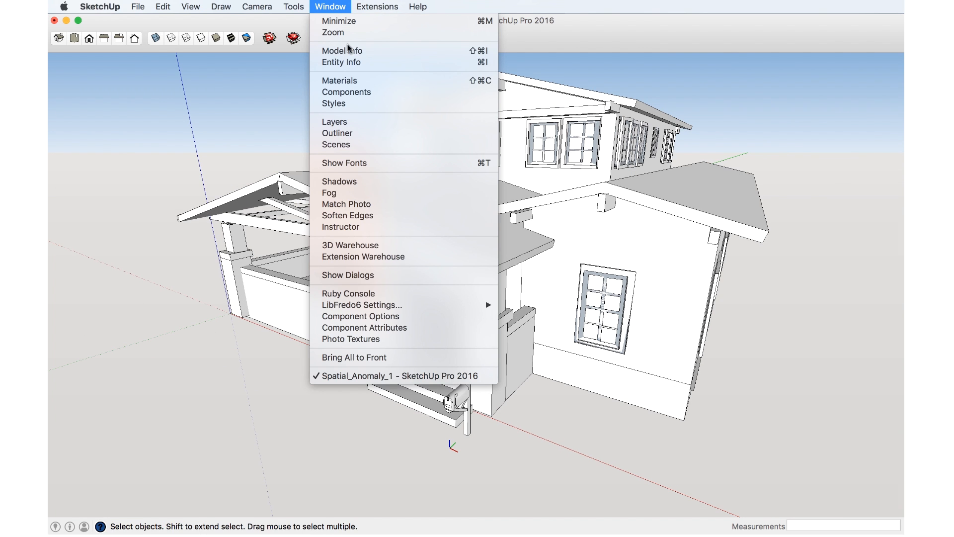
mouse_move(334, 121)
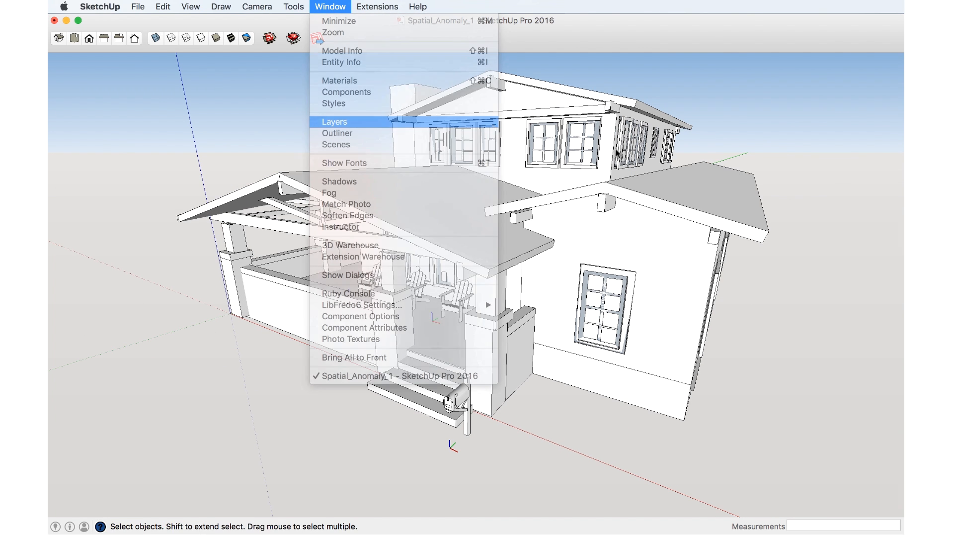
left_click(334, 121)
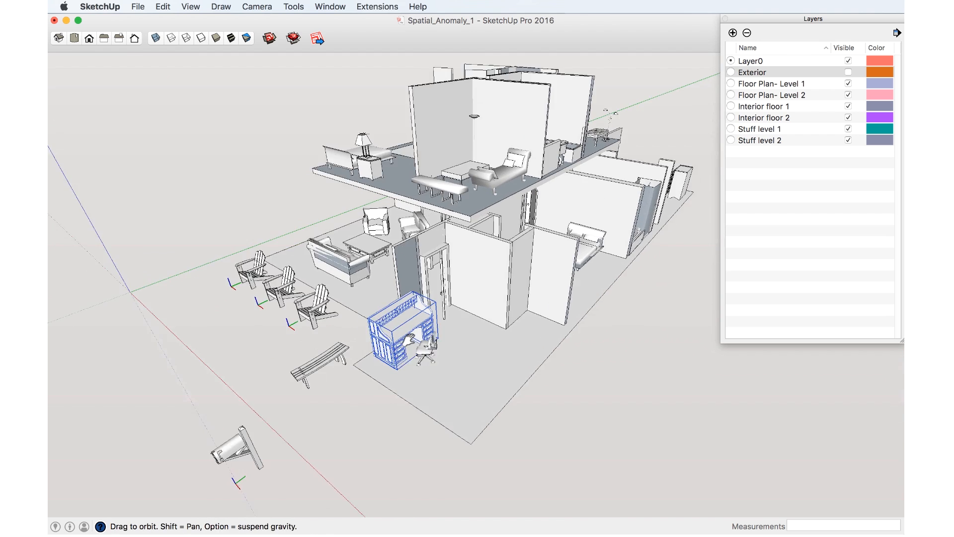
Start Change Axes on the desk component from its context menu
right_click(401, 322)
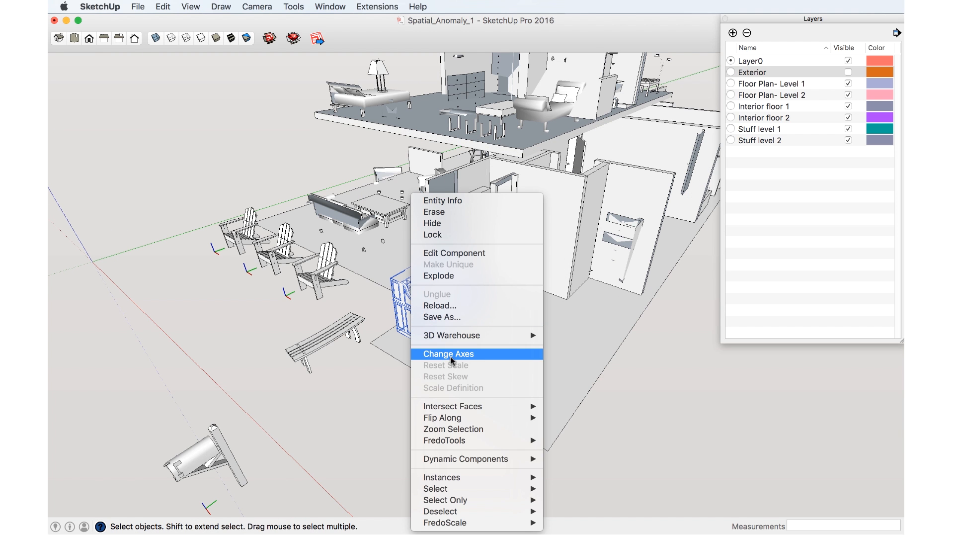
left_click(448, 354)
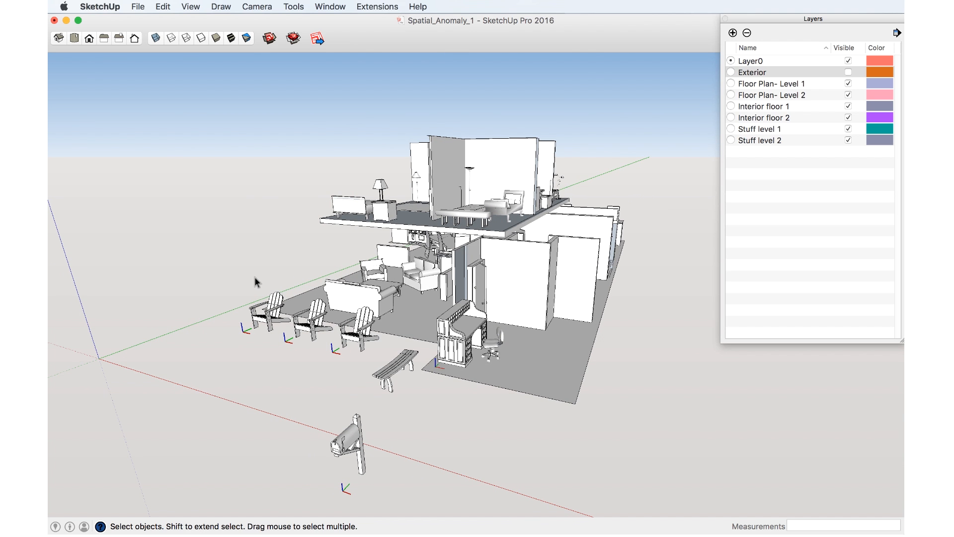
mouse_move(365, 169)
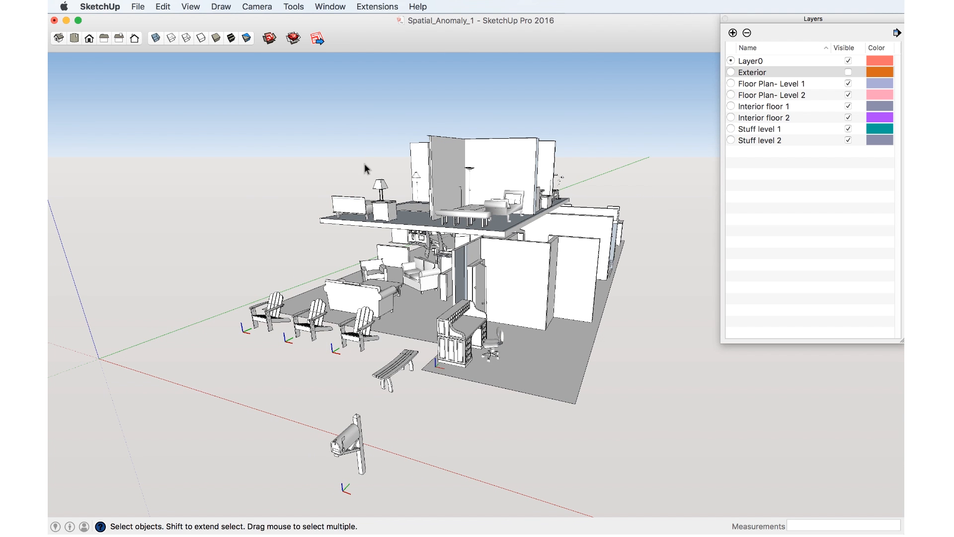
mouse_move(365, 85)
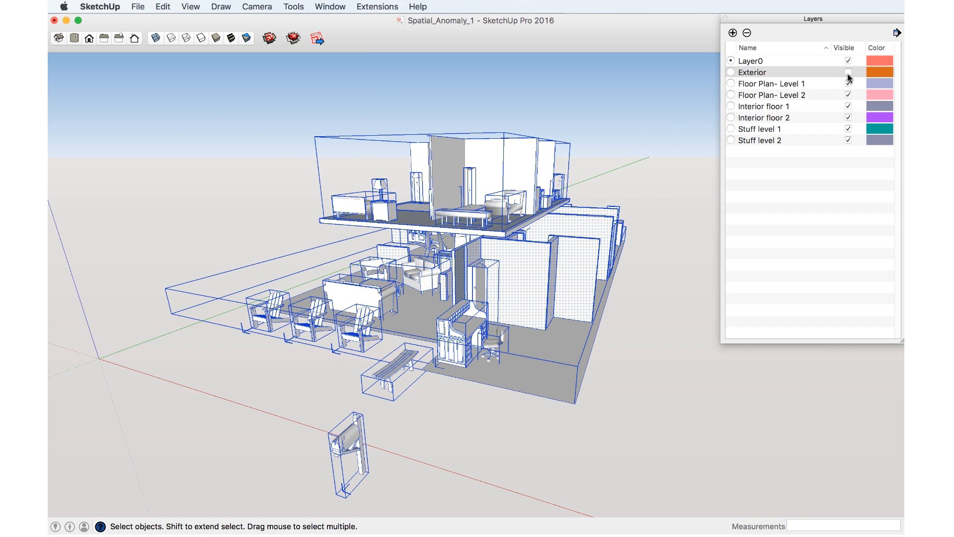
Make the Exterior layer visible again and bring up the Extensions menu
left_click(847, 71)
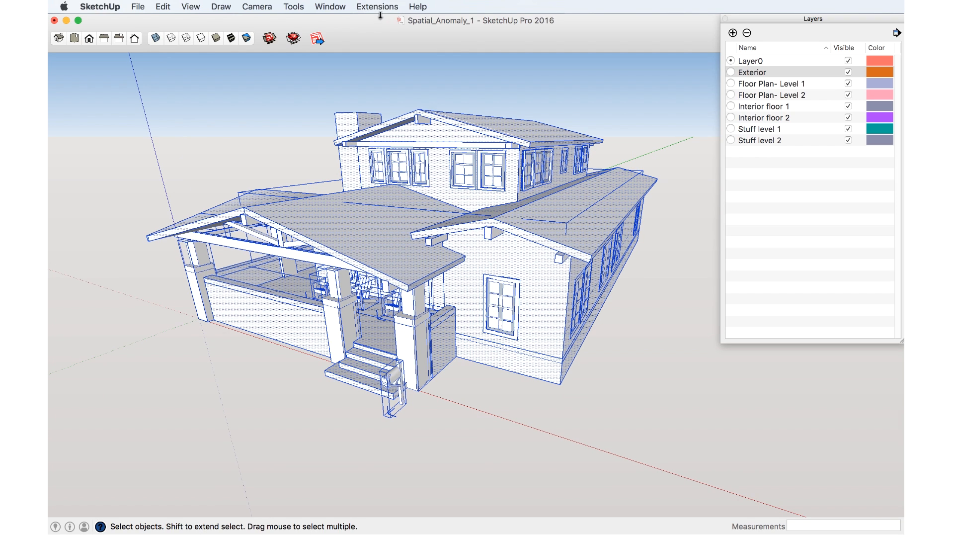
left_click(377, 7)
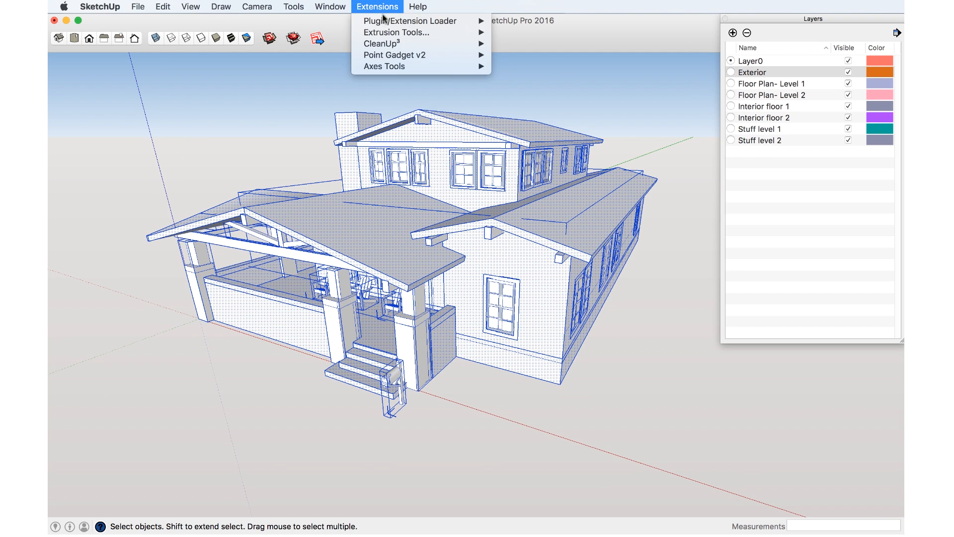
mouse_move(383, 67)
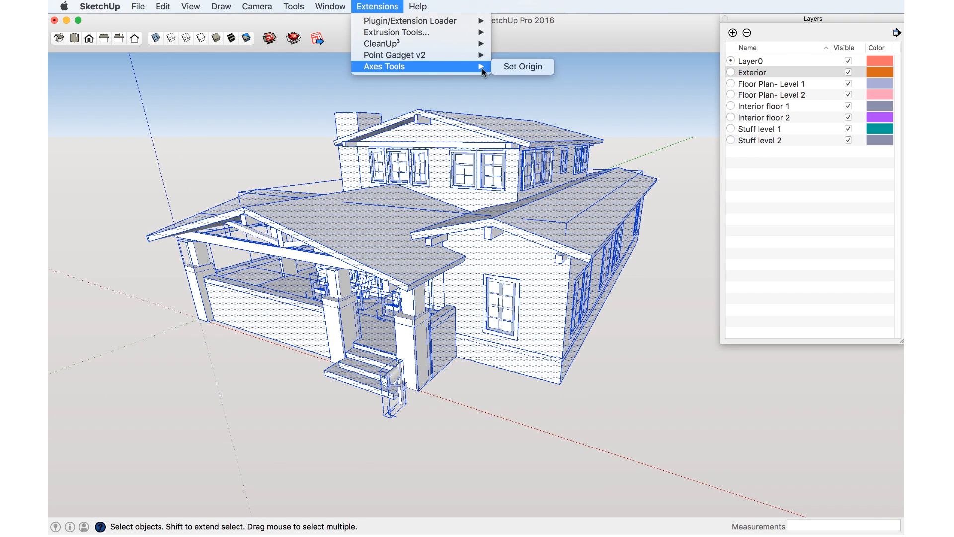
mouse_move(522, 67)
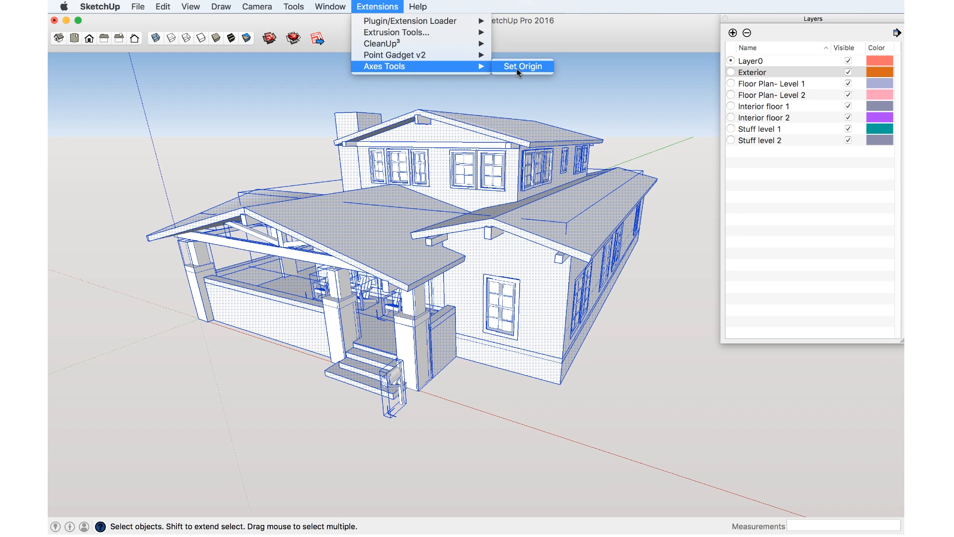
Run Axes Tools Set Origin with X Left, Y Front, Z Bottom on all selected components
left_click(521, 66)
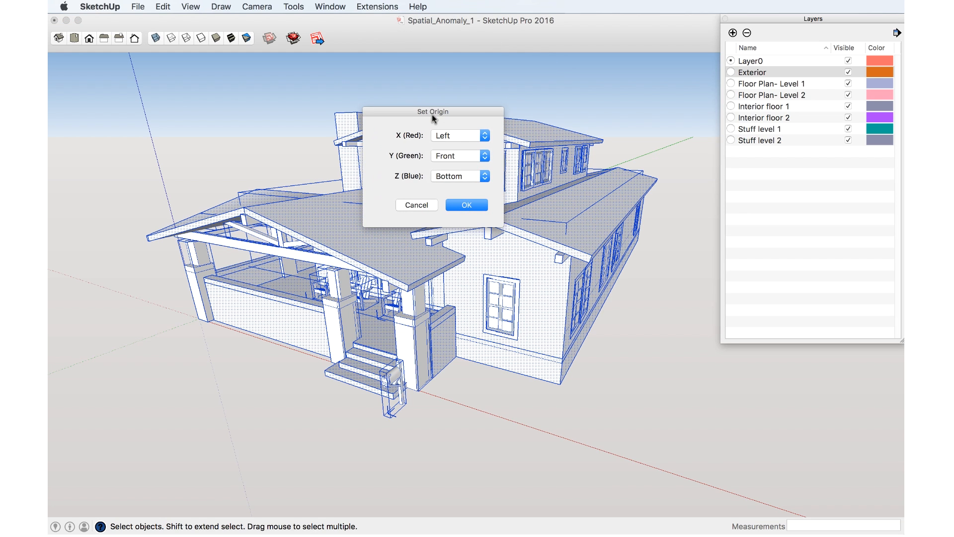
left_click(458, 135)
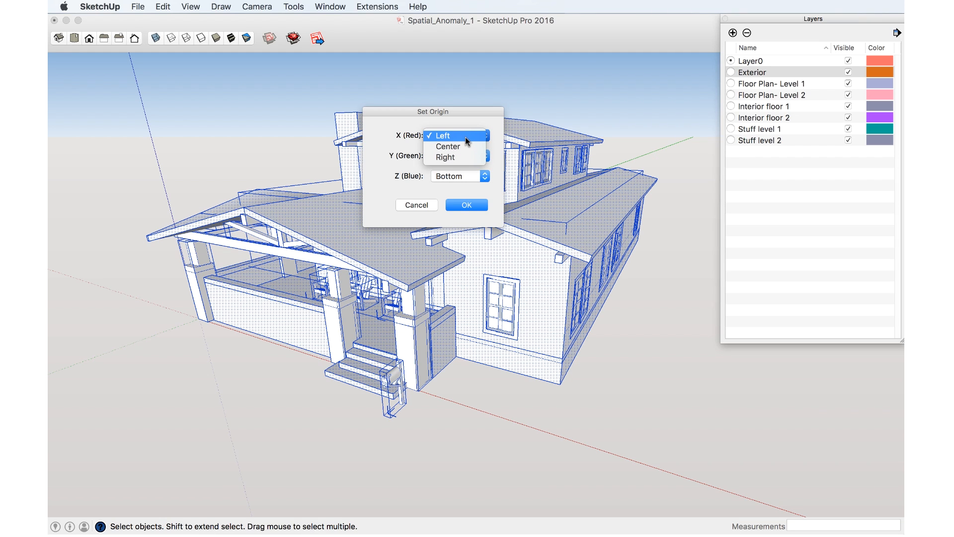
left_click(441, 135)
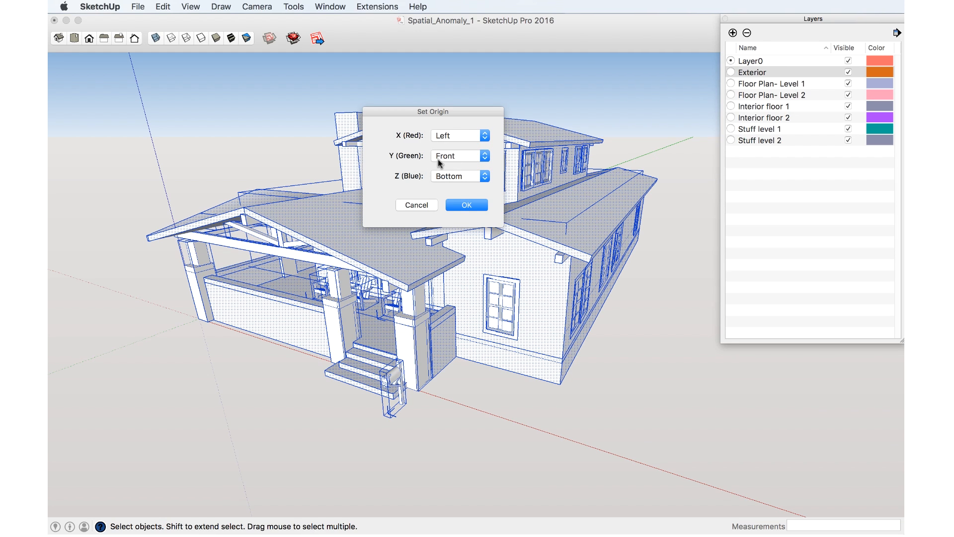
mouse_move(380, 154)
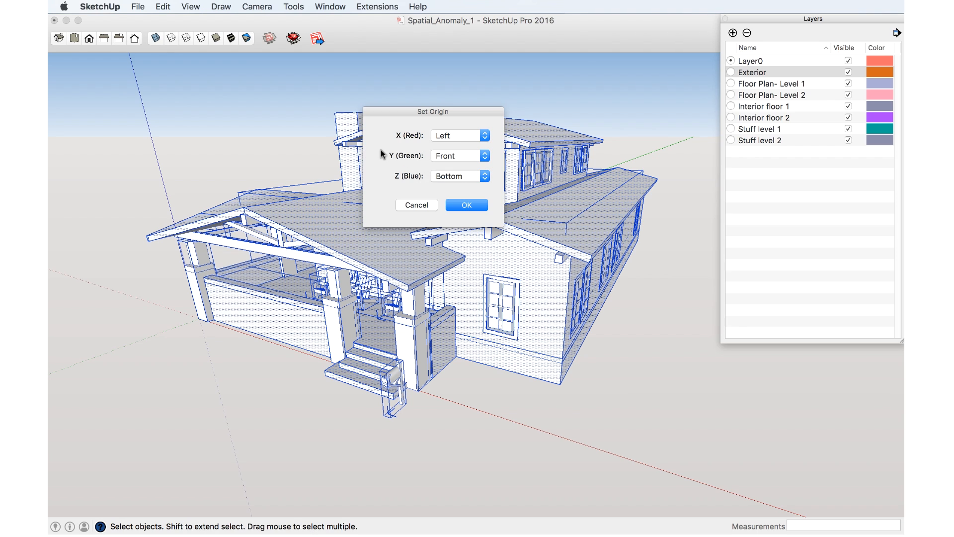
mouse_move(407, 187)
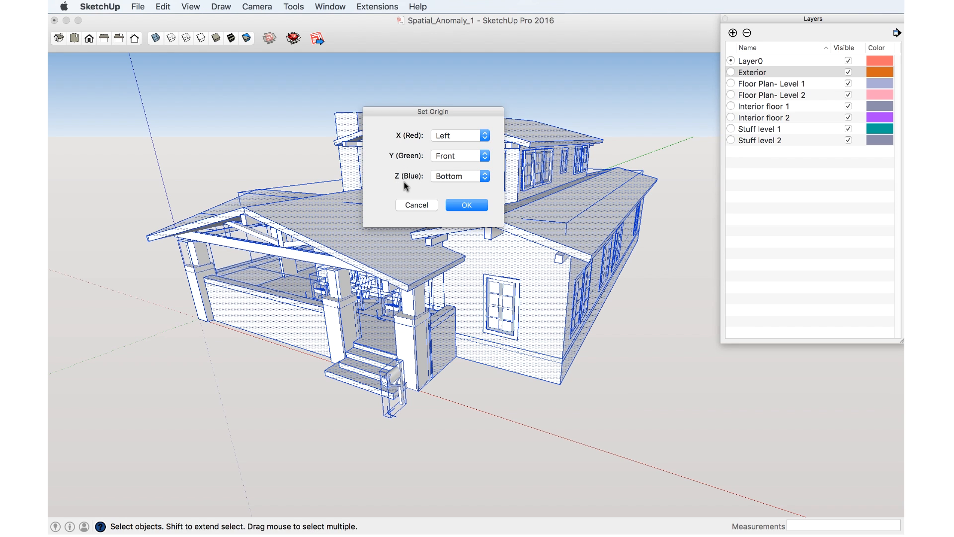
left_click(466, 205)
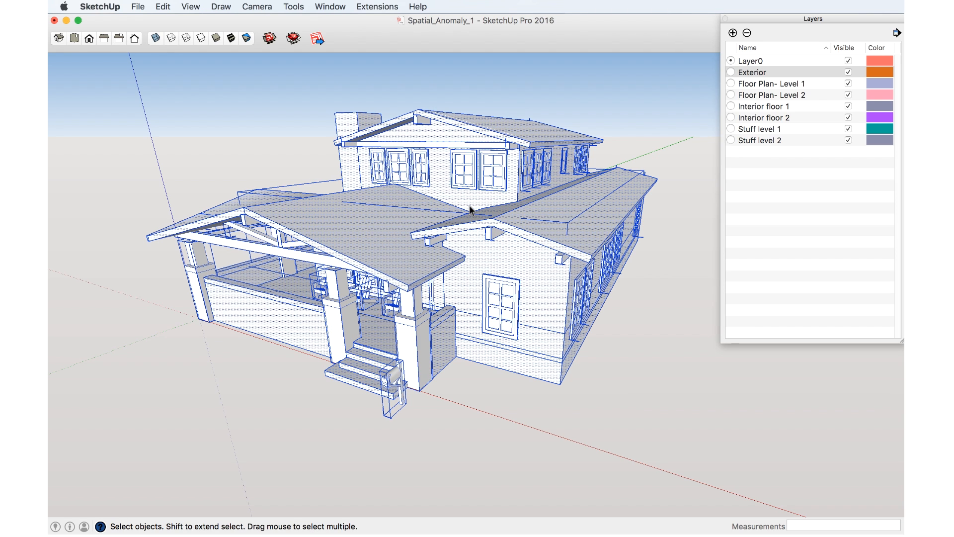